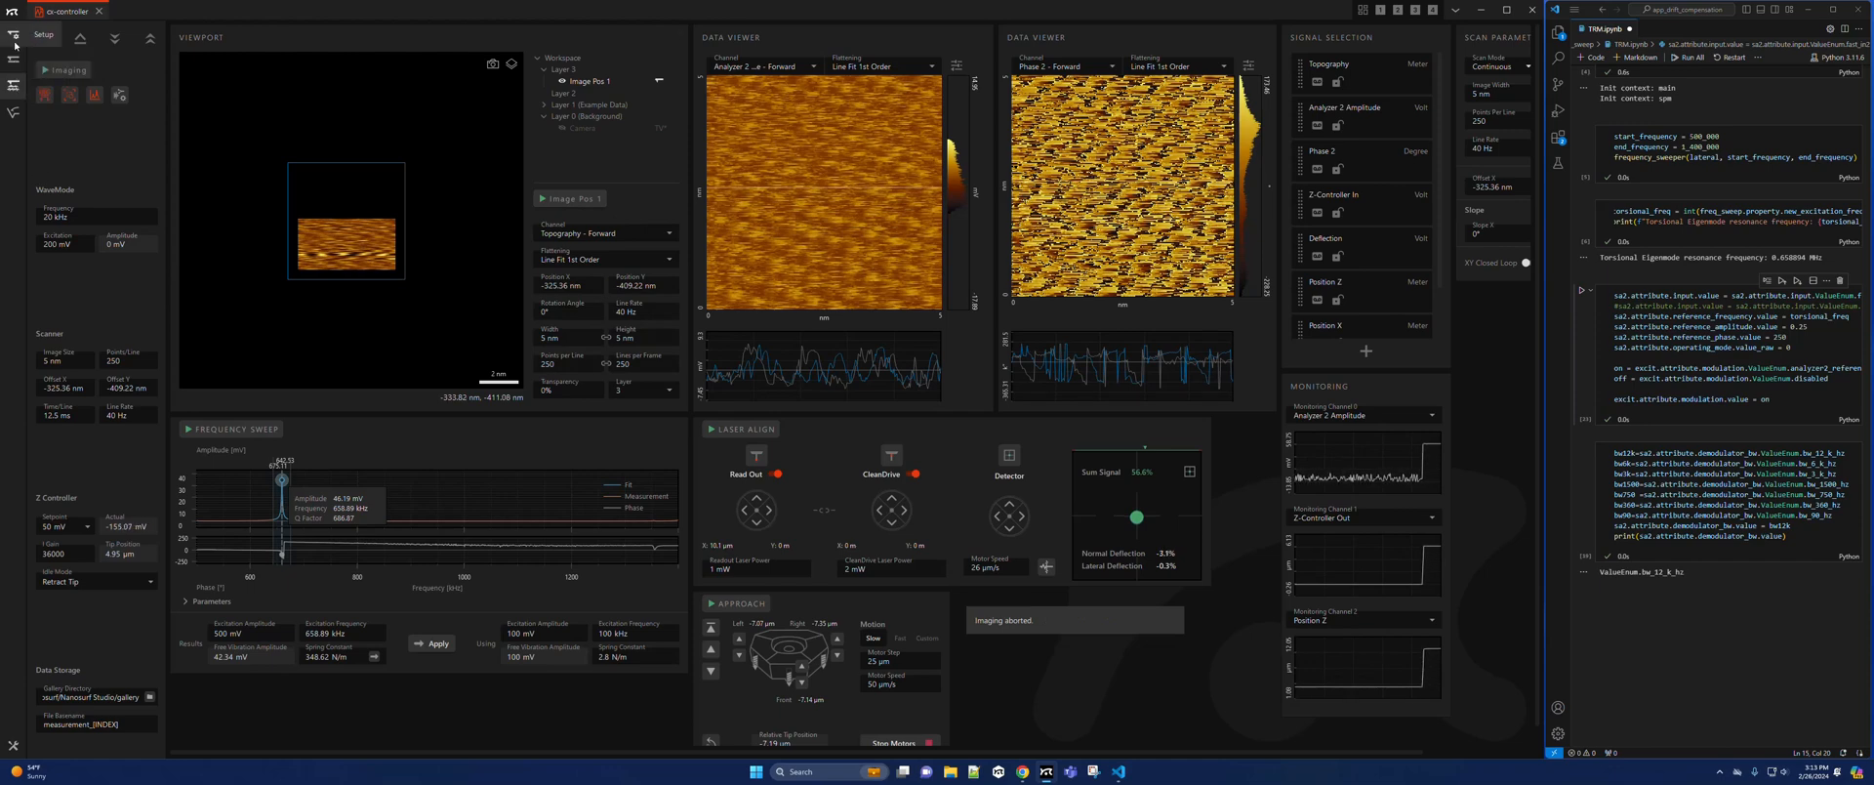
# - Show the Setup panel with the cantilever's spring constant, resonance frequency and Q factor
pyautogui.click(44, 33)
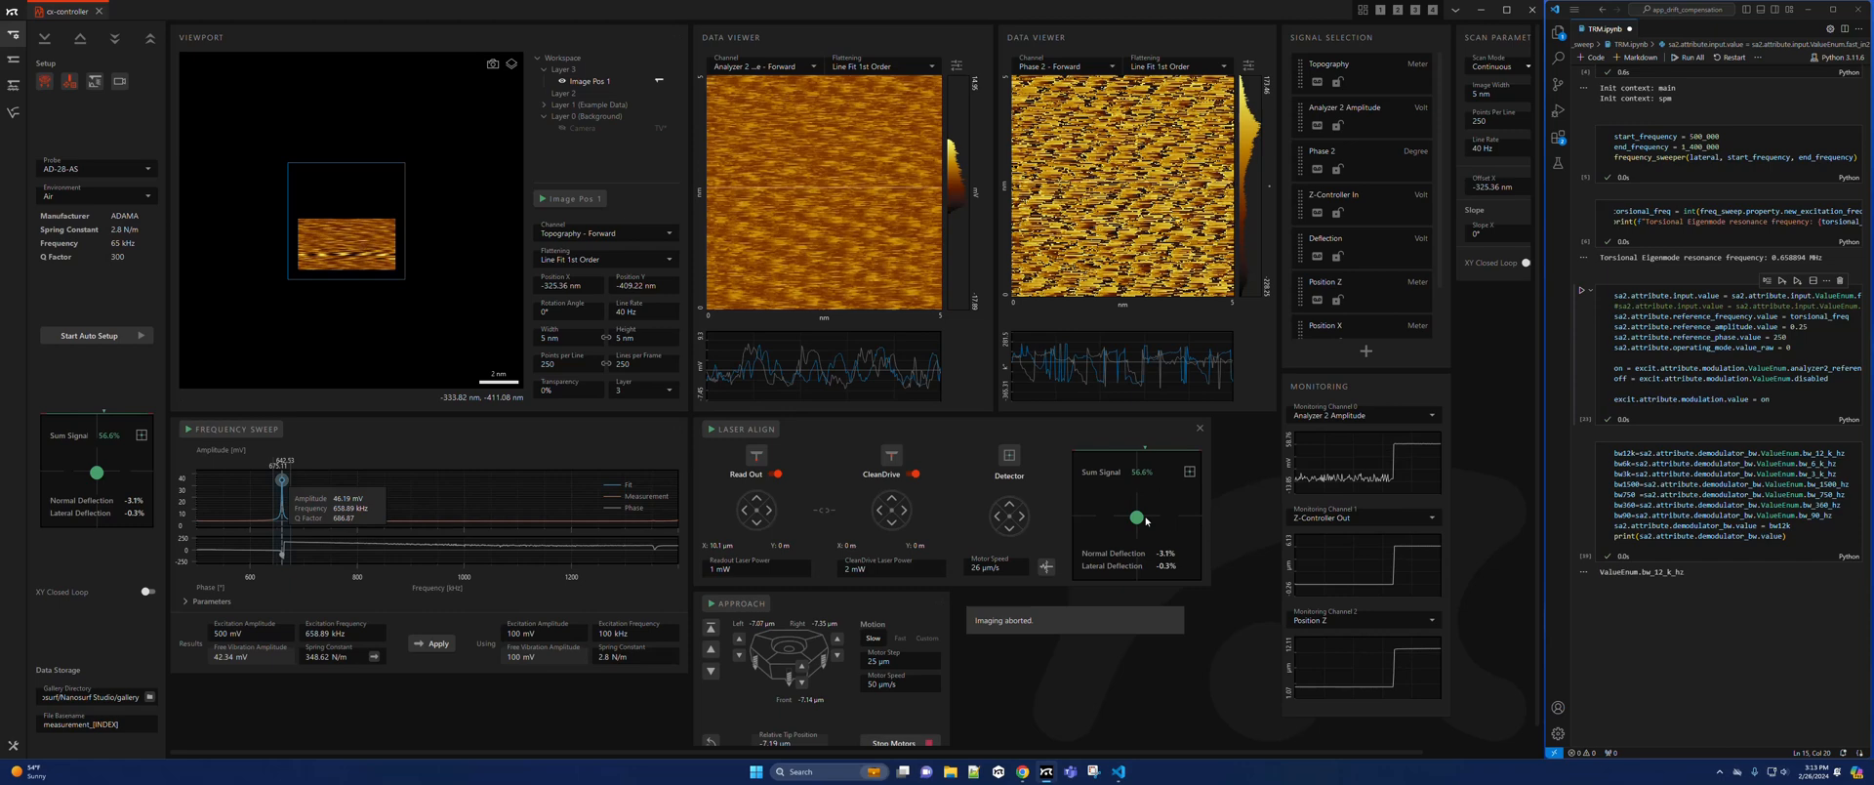
pyautogui.click(583, 128)
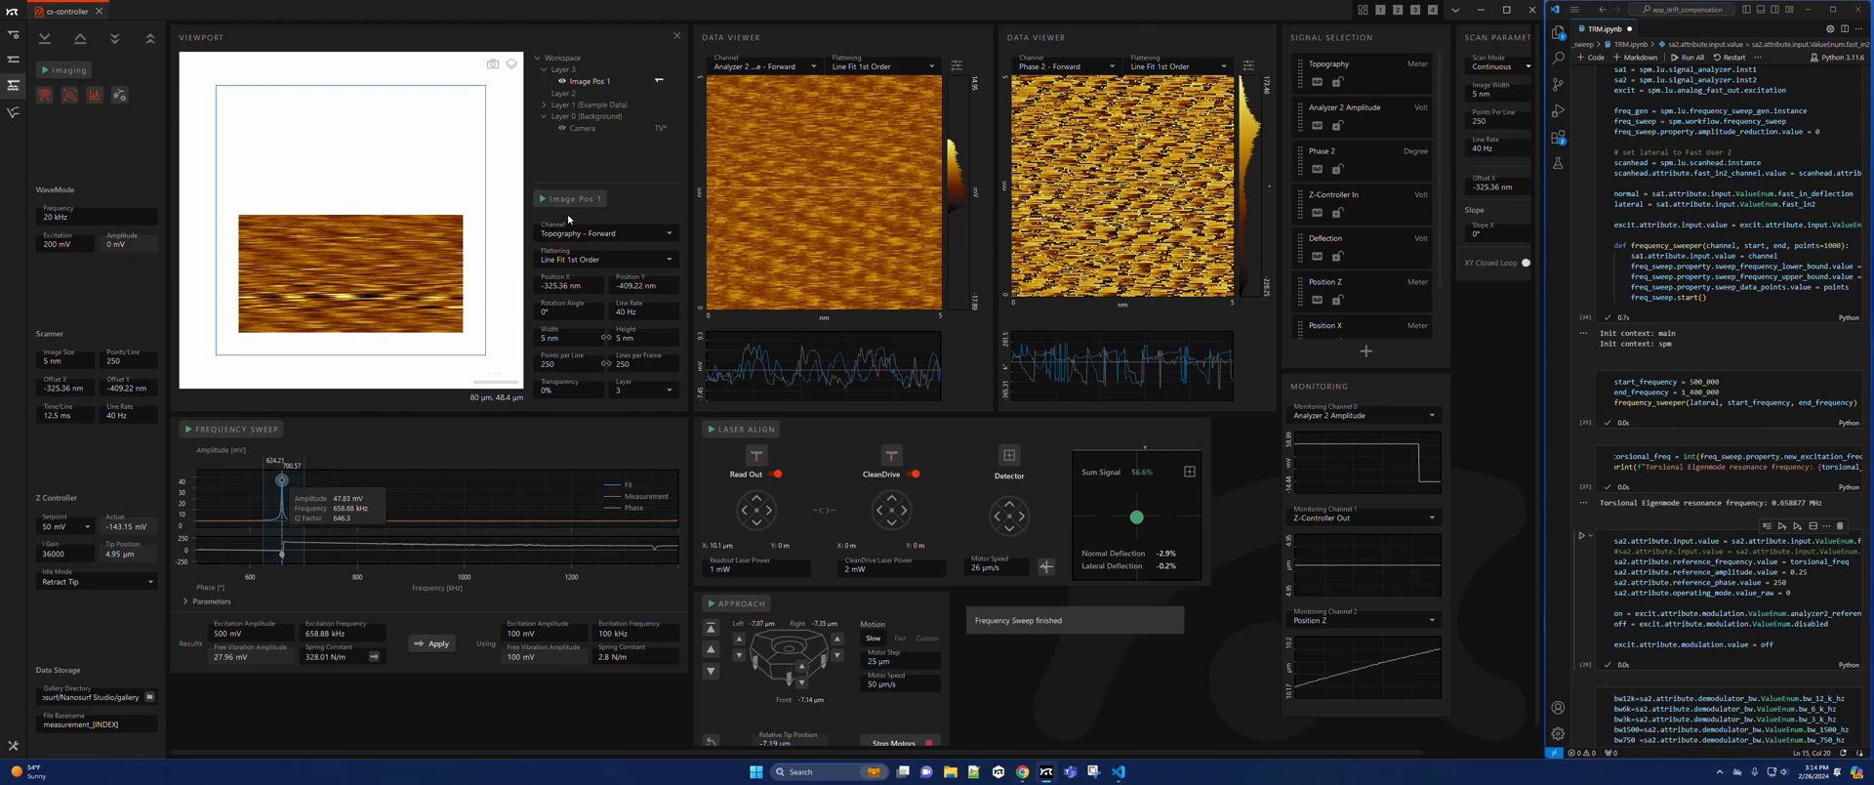
# - Start imaging the sample after setting the torsional resonance to about 0.658 MHz
pyautogui.click(69, 69)
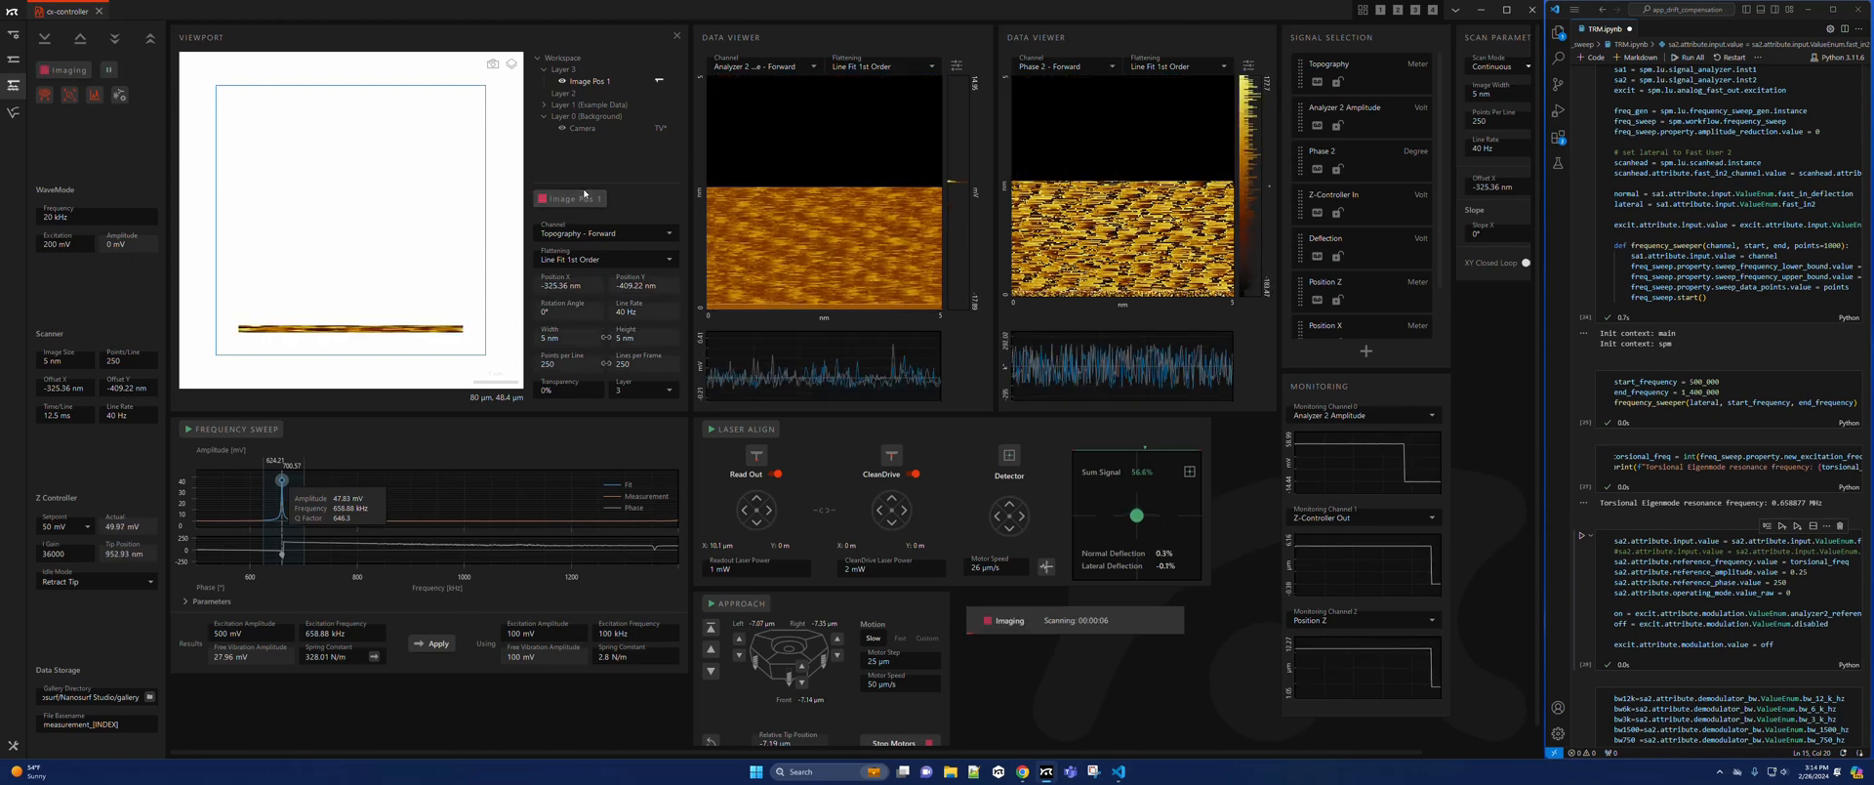